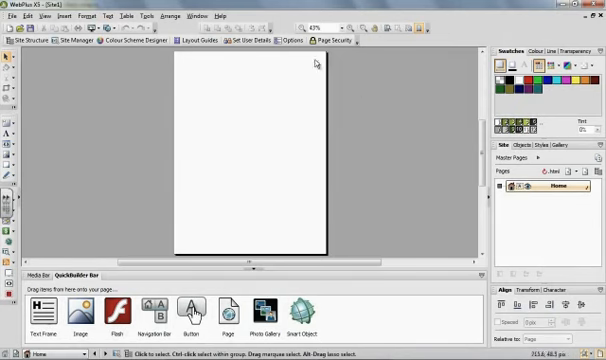
mouse_move(375, 110)
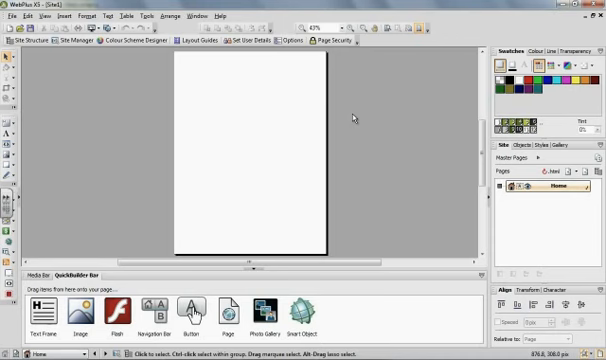
mouse_move(175, 68)
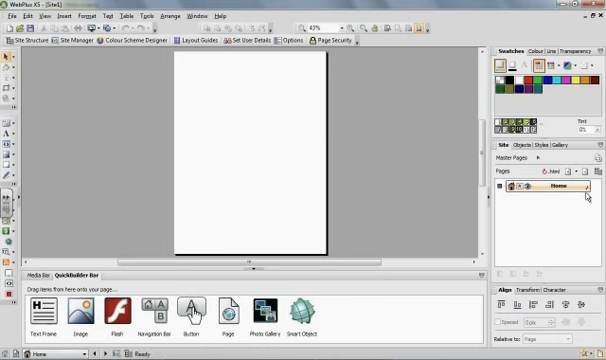
mouse_move(587, 196)
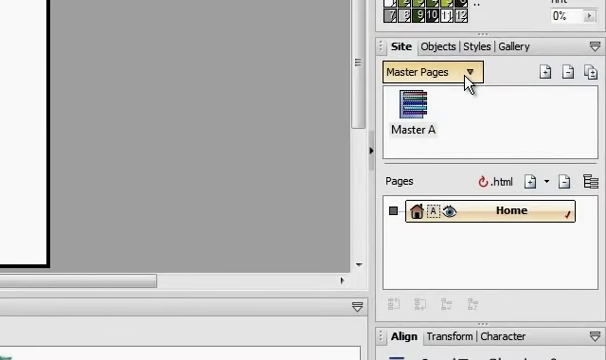
Expand Master Pages in the Site tab and open Master A for editing
click(431, 71)
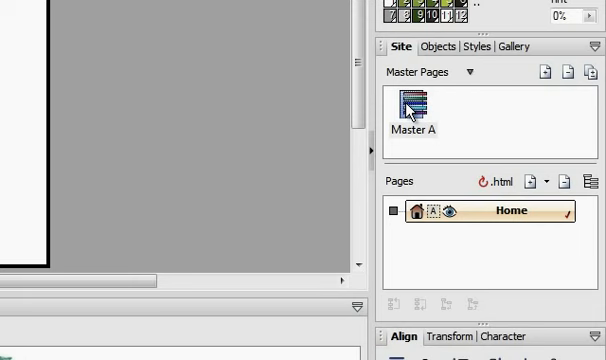
mouse_move(419, 125)
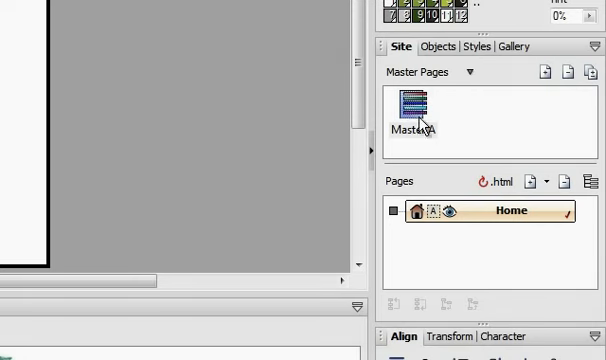
click(414, 105)
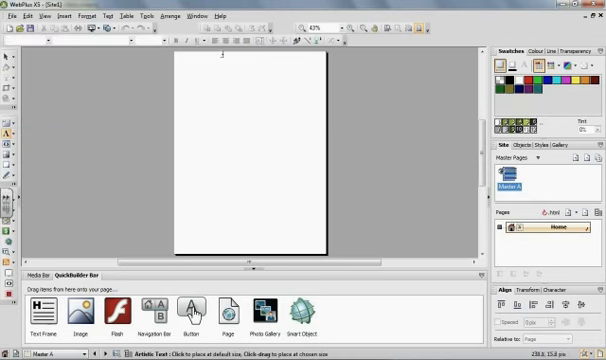
Drag an artistic text area at the page top and type 'My Website'
drag(182, 65, 262, 92)
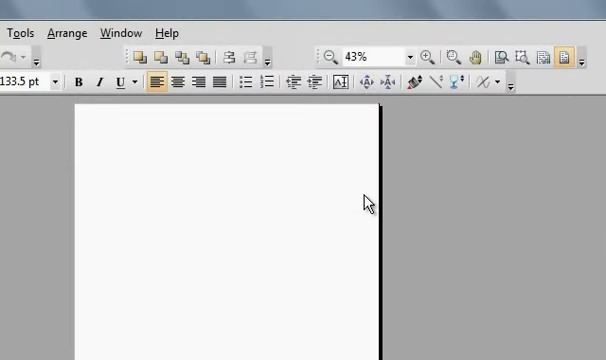
text(My We)
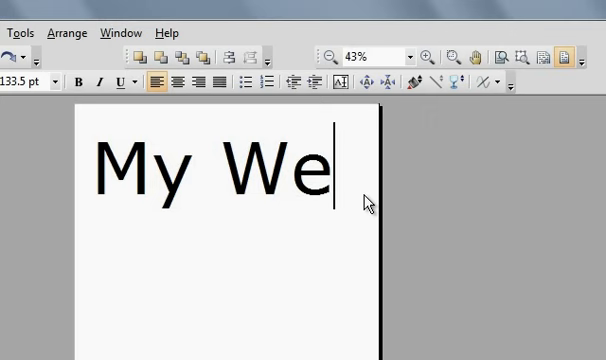
text(bsite)
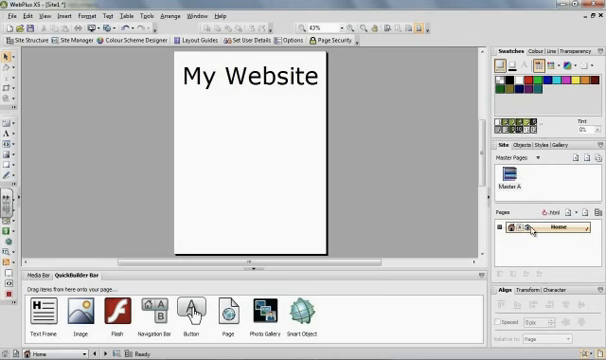
mouse_move(286, 111)
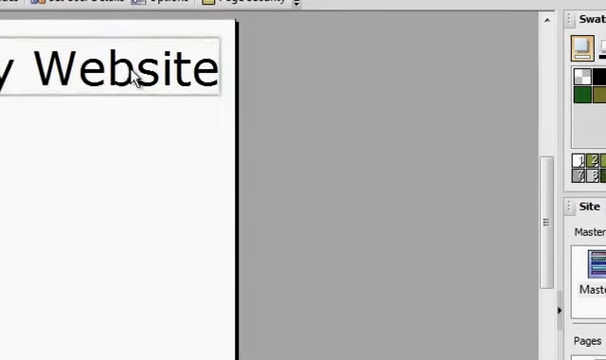
Select the inherited 'My Website' heading on the Home page
click(135, 68)
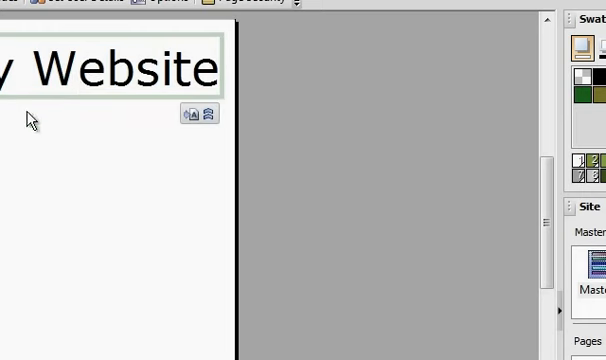
mouse_move(320, 166)
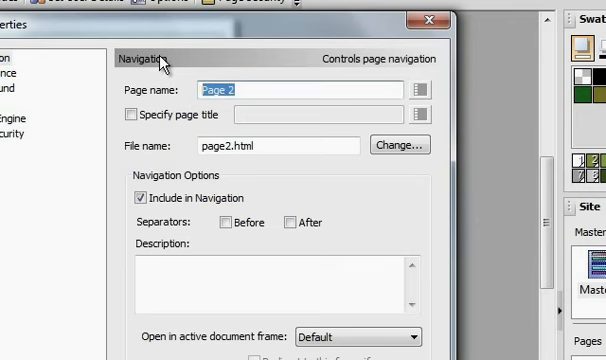
Name the new page 'About Us' with file name aboutus.html and confirm
text(A)
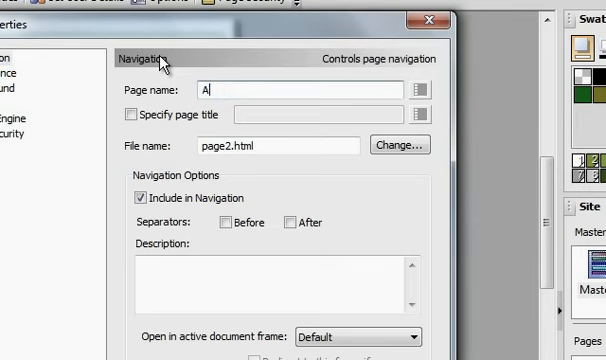
text(bout)
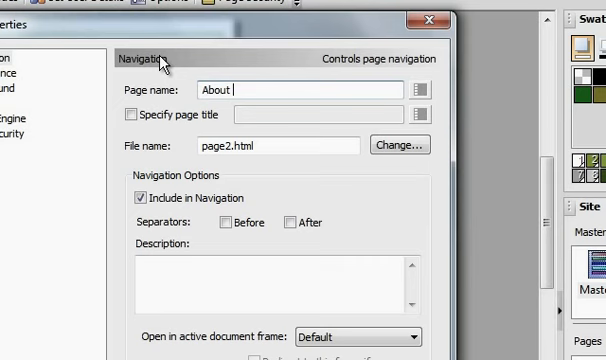
text(Us)
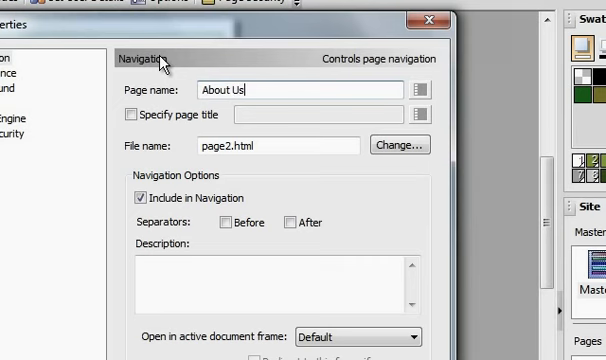
double_click(227, 144)
text(bout)
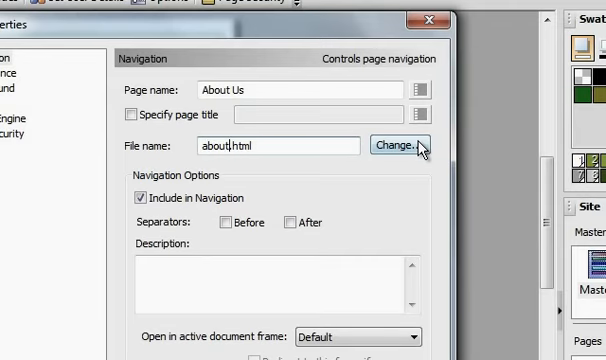
text(aboutus.html)
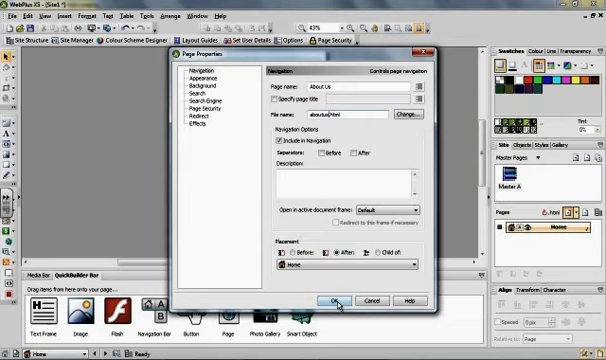
click(331, 301)
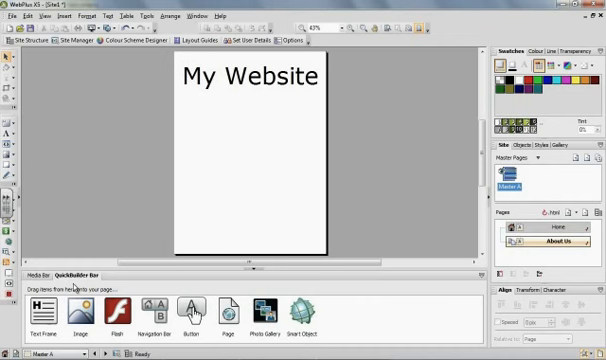
mouse_move(155, 307)
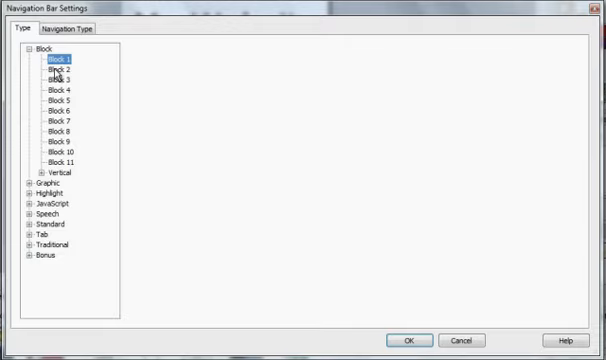
Insert a navigation bar using the Block 1 style
click(61, 67)
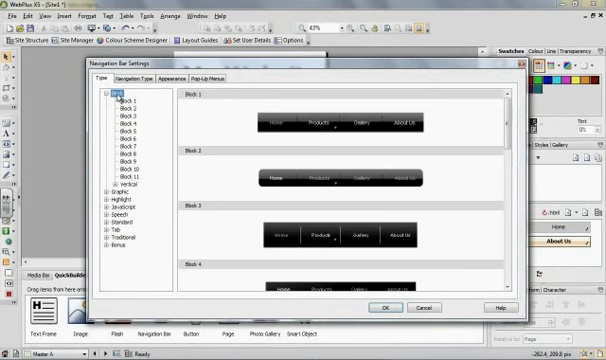
click(114, 93)
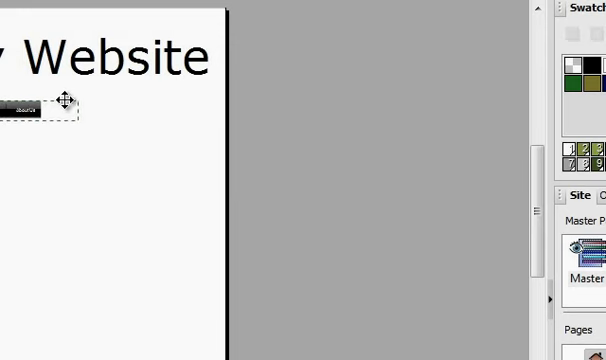
Move the navigation bar to sit beneath the 'My Website' heading
drag(62, 100, 210, 108)
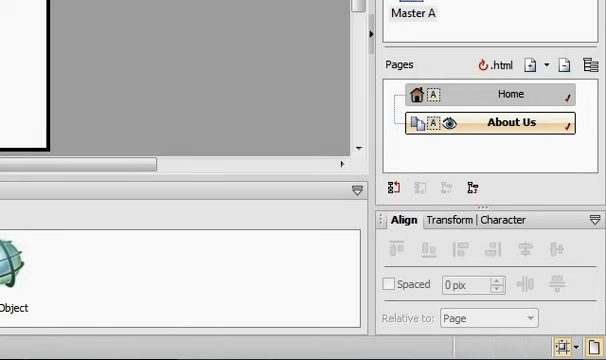
On the Home page, make the 'Home Page' title text 16 pt
click(510, 94)
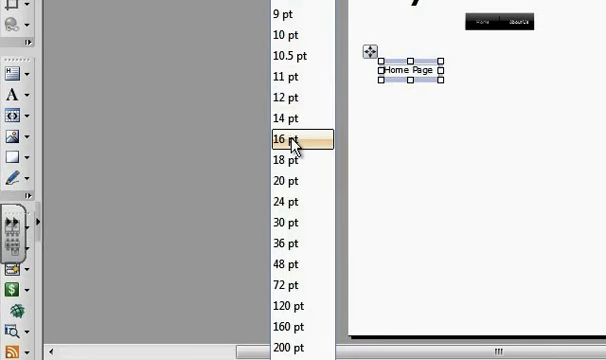
click(290, 137)
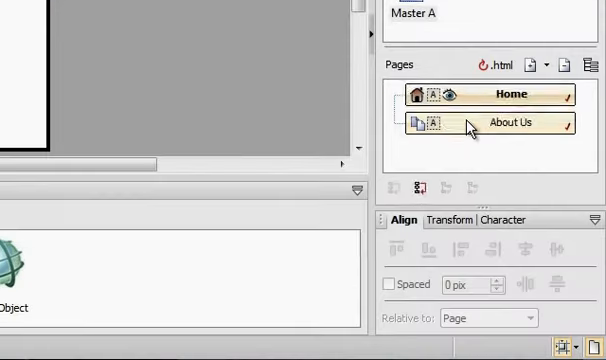
Switch between the Home and About Us pages, ending on About Us
click(508, 122)
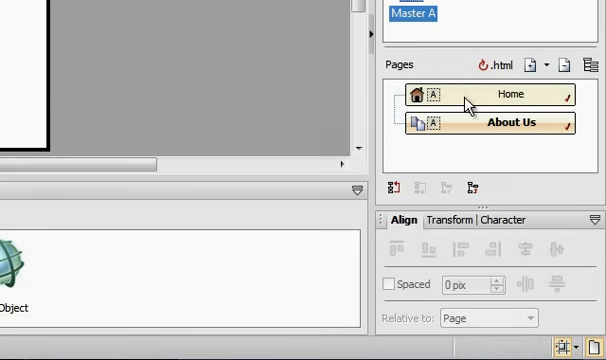
click(492, 65)
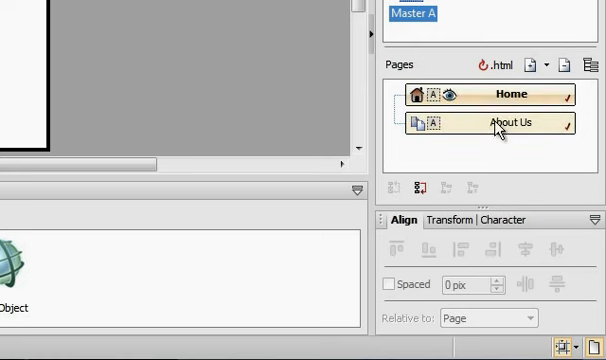
click(505, 122)
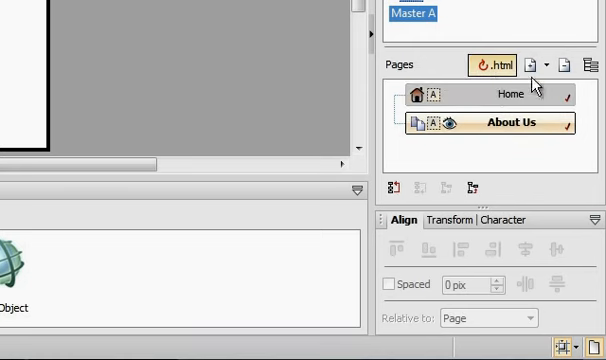
mouse_move(538, 64)
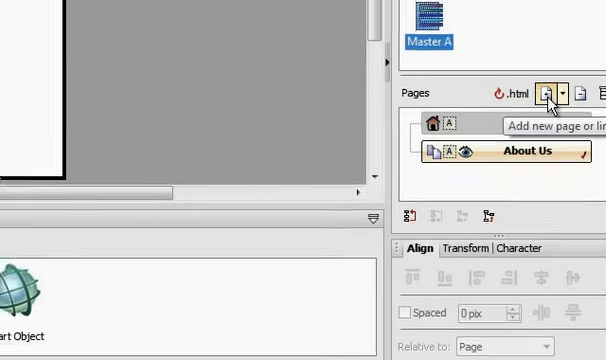
Add a new page named 'Contact'
click(548, 91)
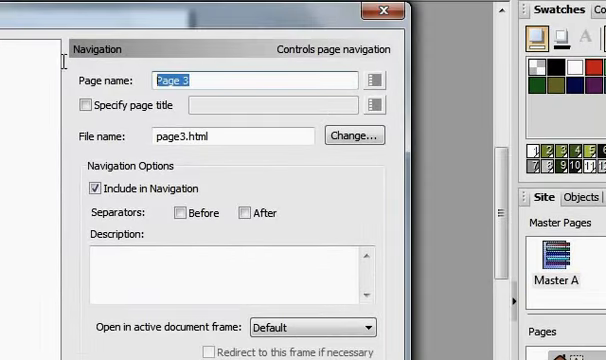
text(Conta)
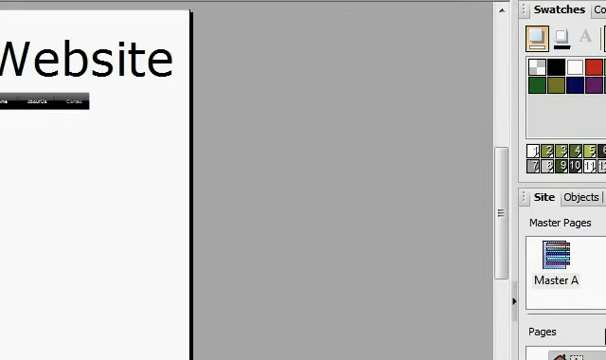
mouse_move(96, 130)
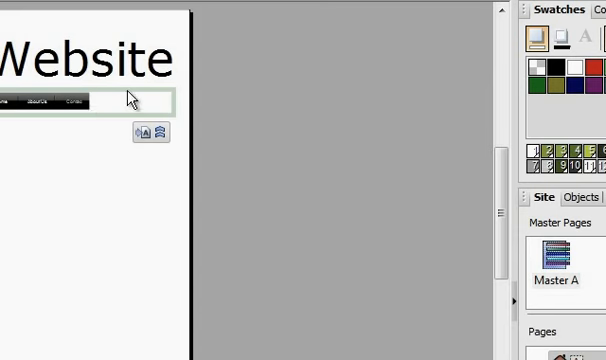
mouse_move(65, 112)
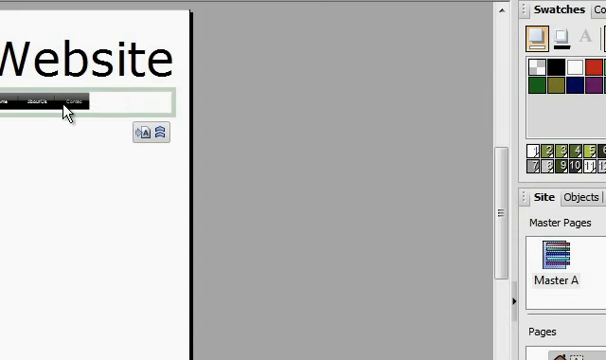
mouse_move(22, 118)
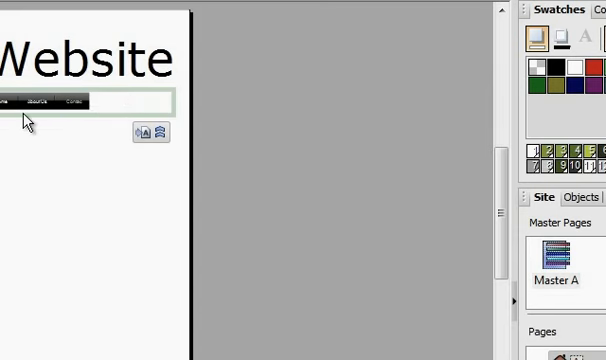
mouse_move(8, 265)
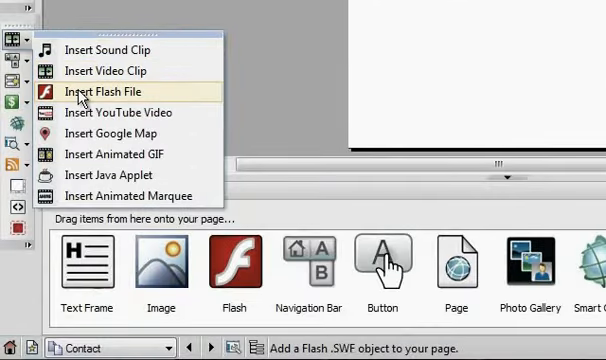
mouse_move(108, 133)
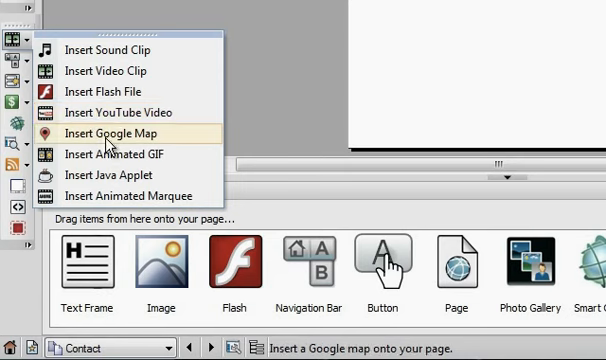
mouse_move(110, 154)
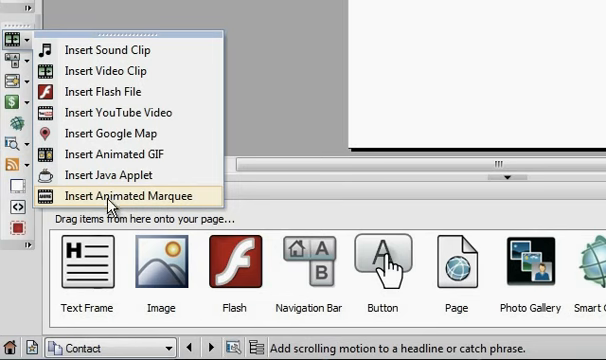
mouse_move(100, 176)
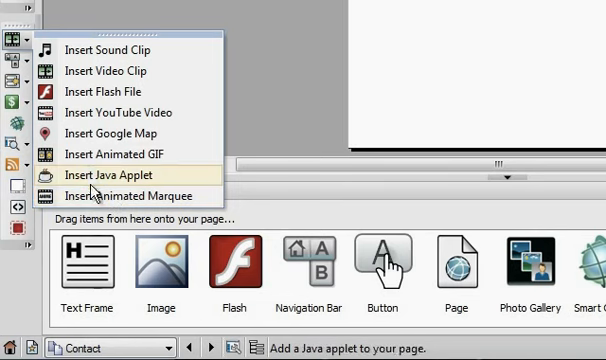